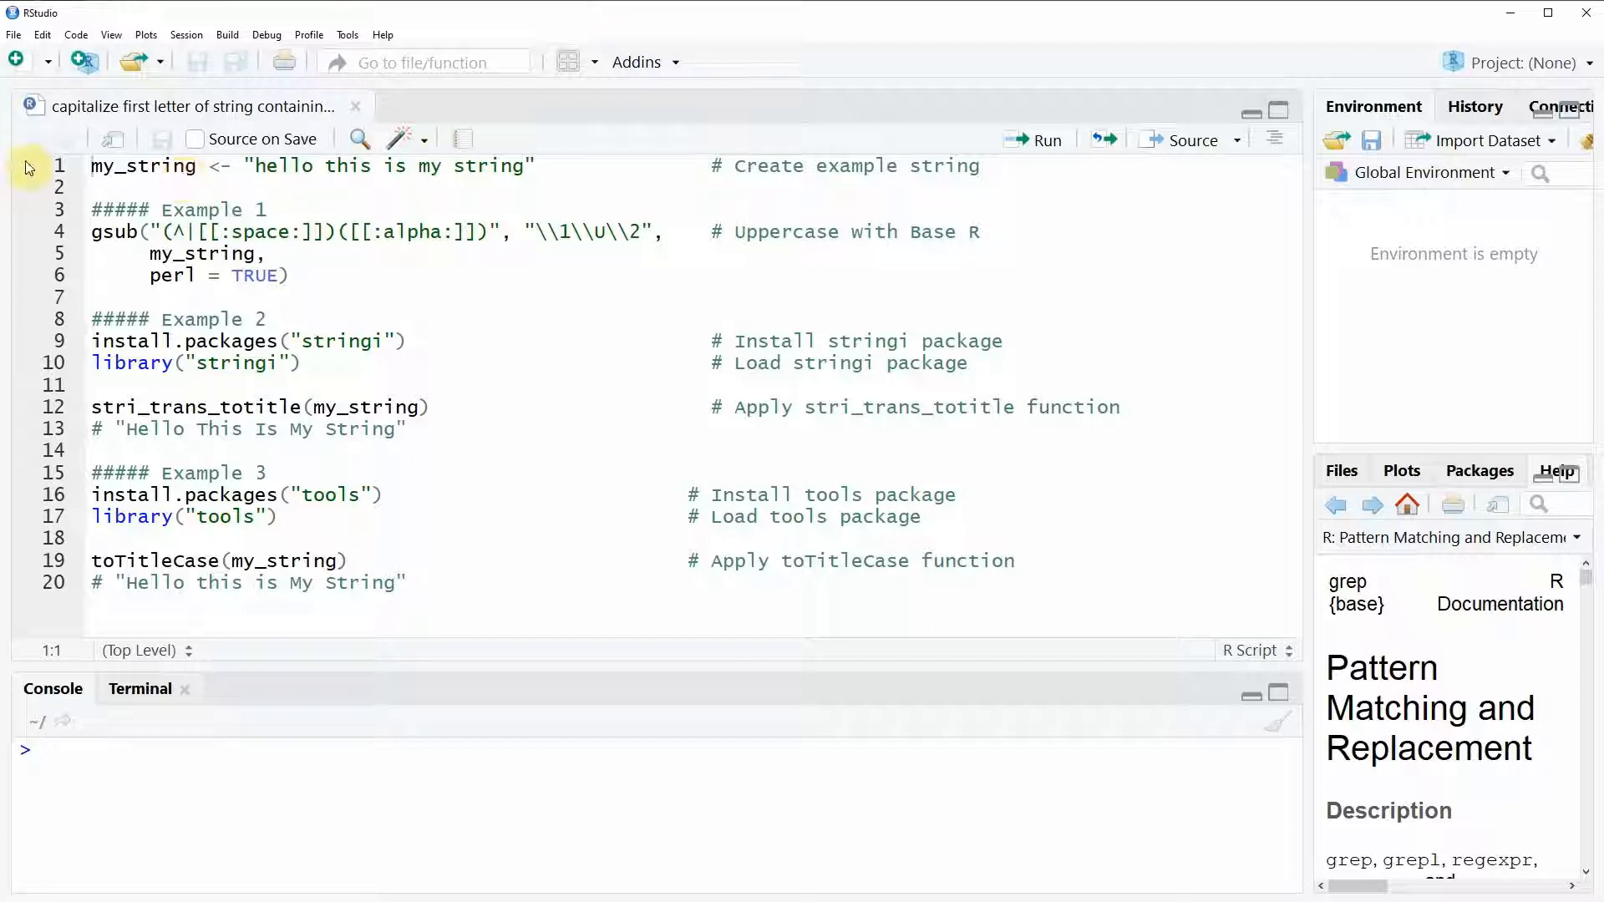
# Step: Run line 1 to create my_string, then print it and highlight 'hello this is my string' in the console
pyautogui.click(59, 165)
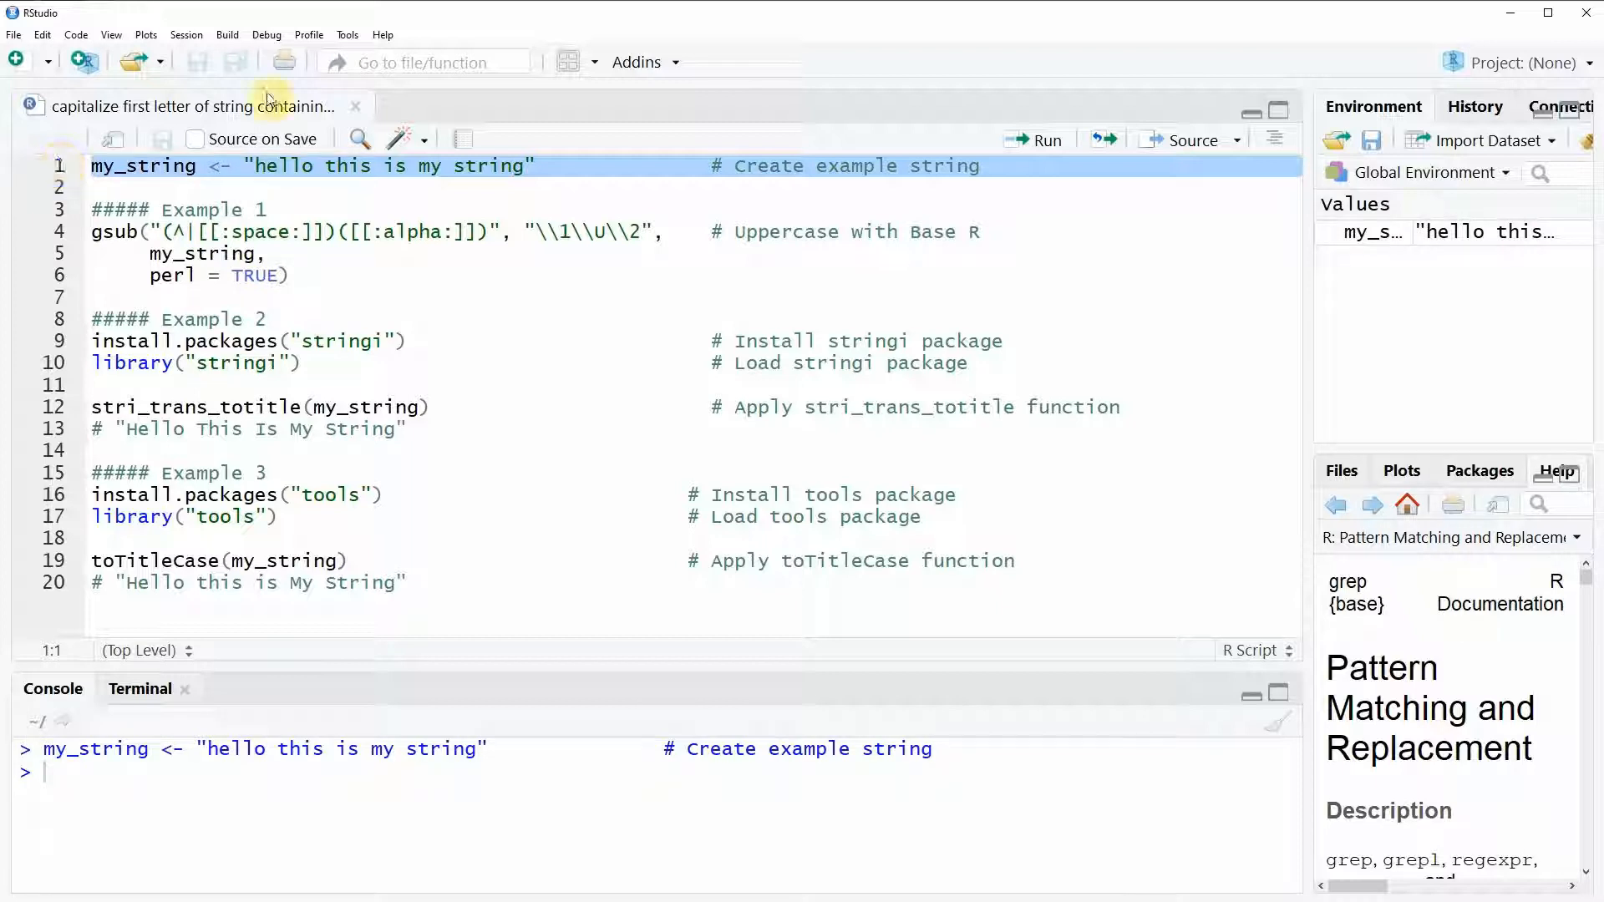
pyautogui.moveTo(1376, 237)
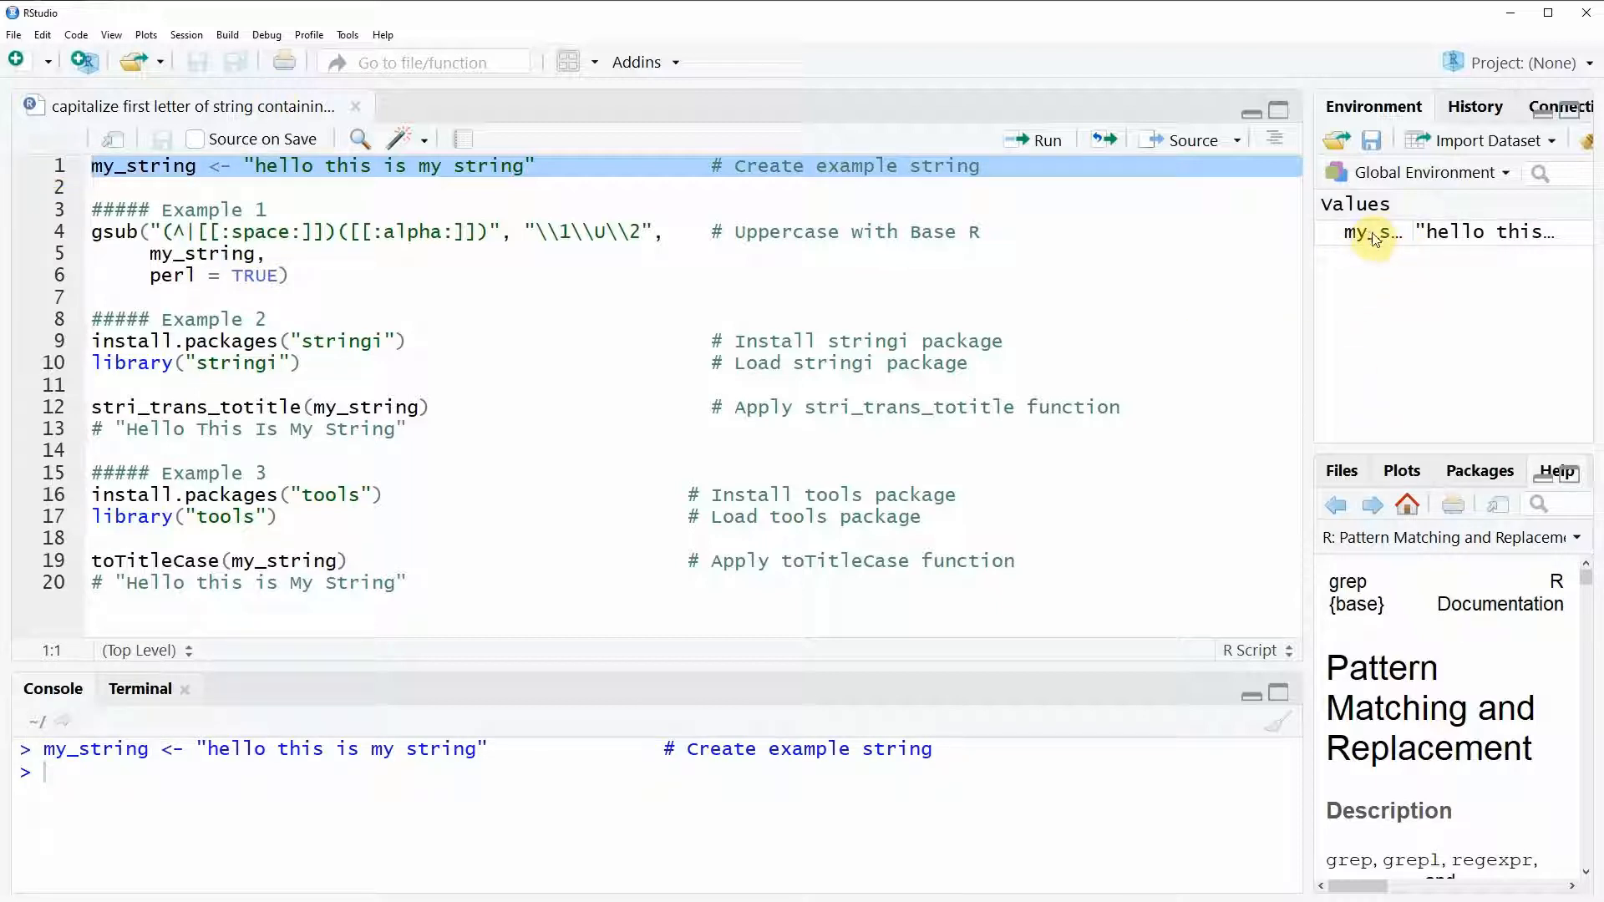
pyautogui.moveTo(1371, 232)
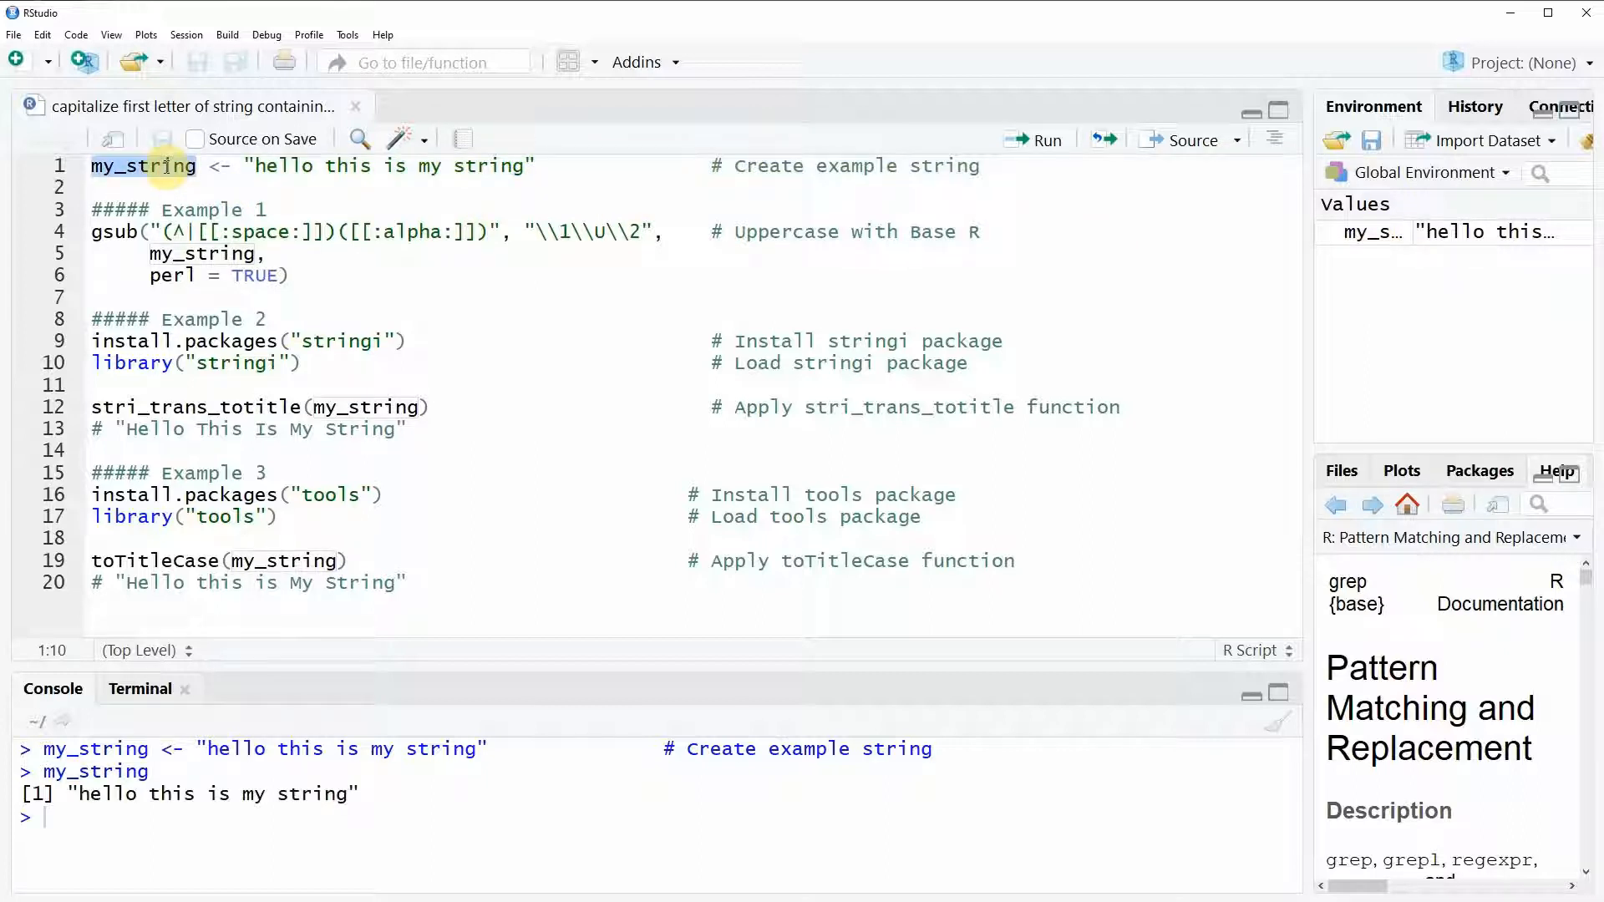
pyautogui.doubleClick(143, 164)
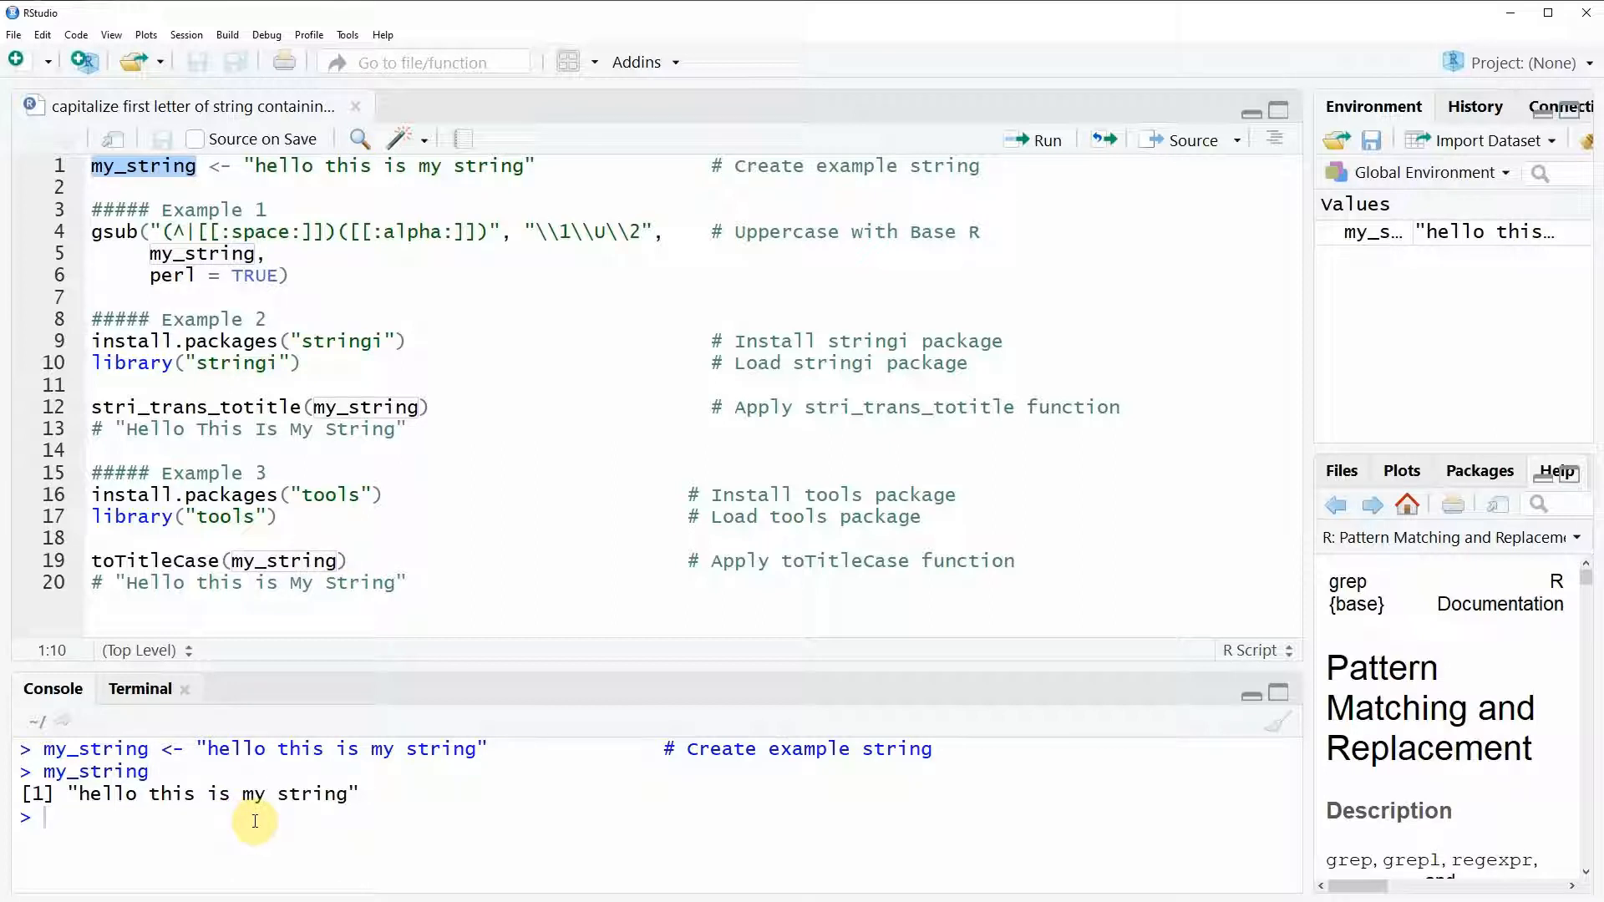
pyautogui.moveTo(189, 819)
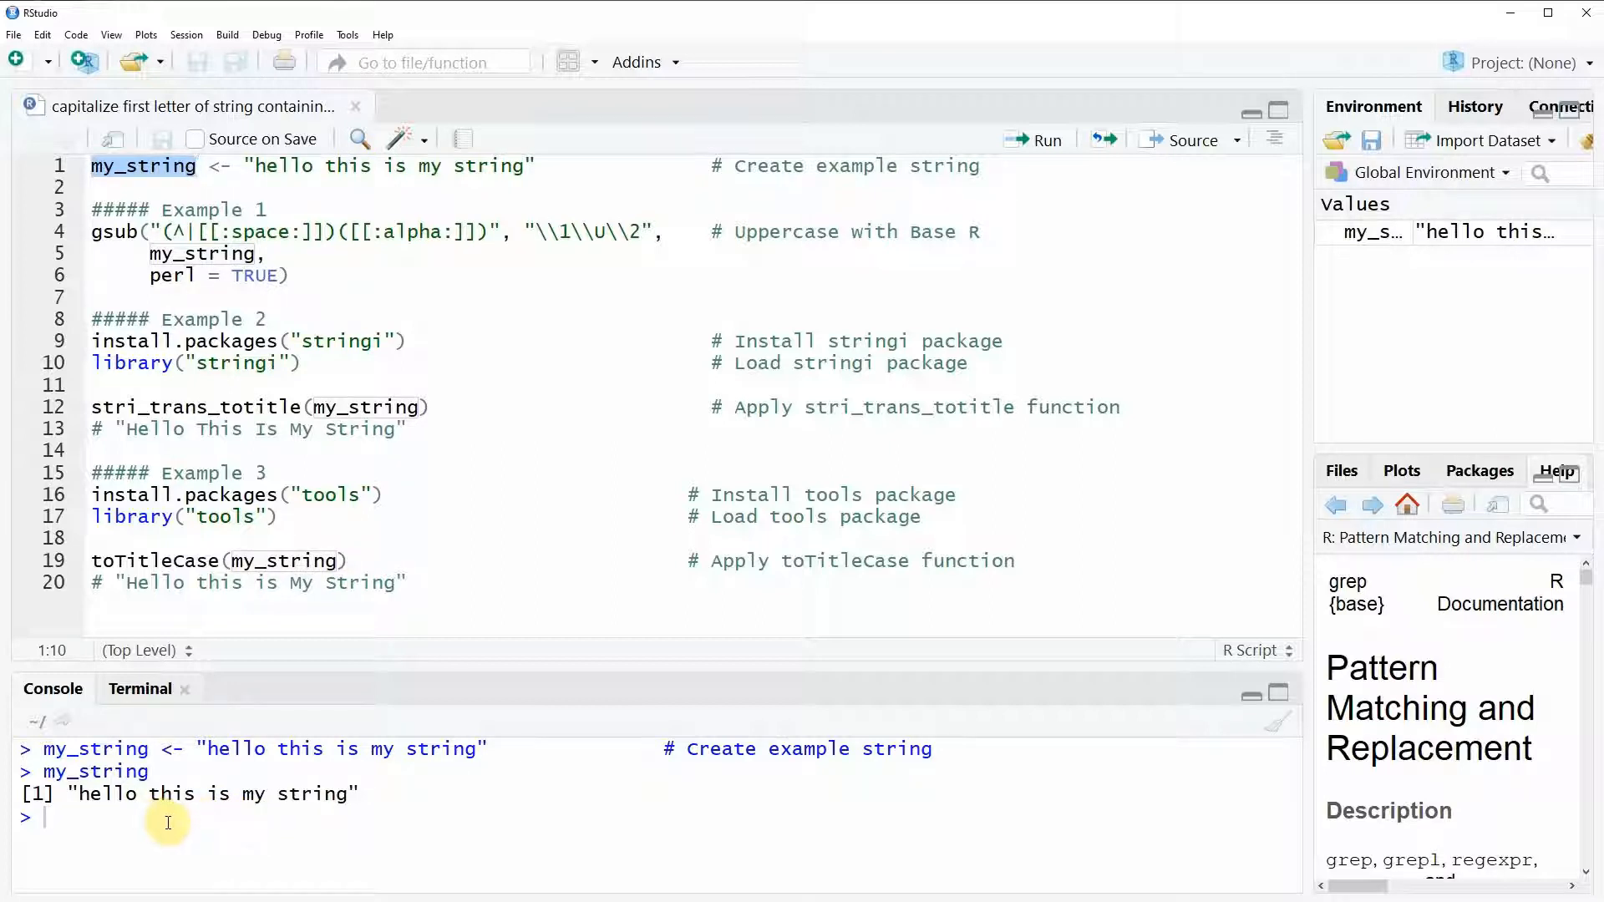
pyautogui.moveTo(196, 819)
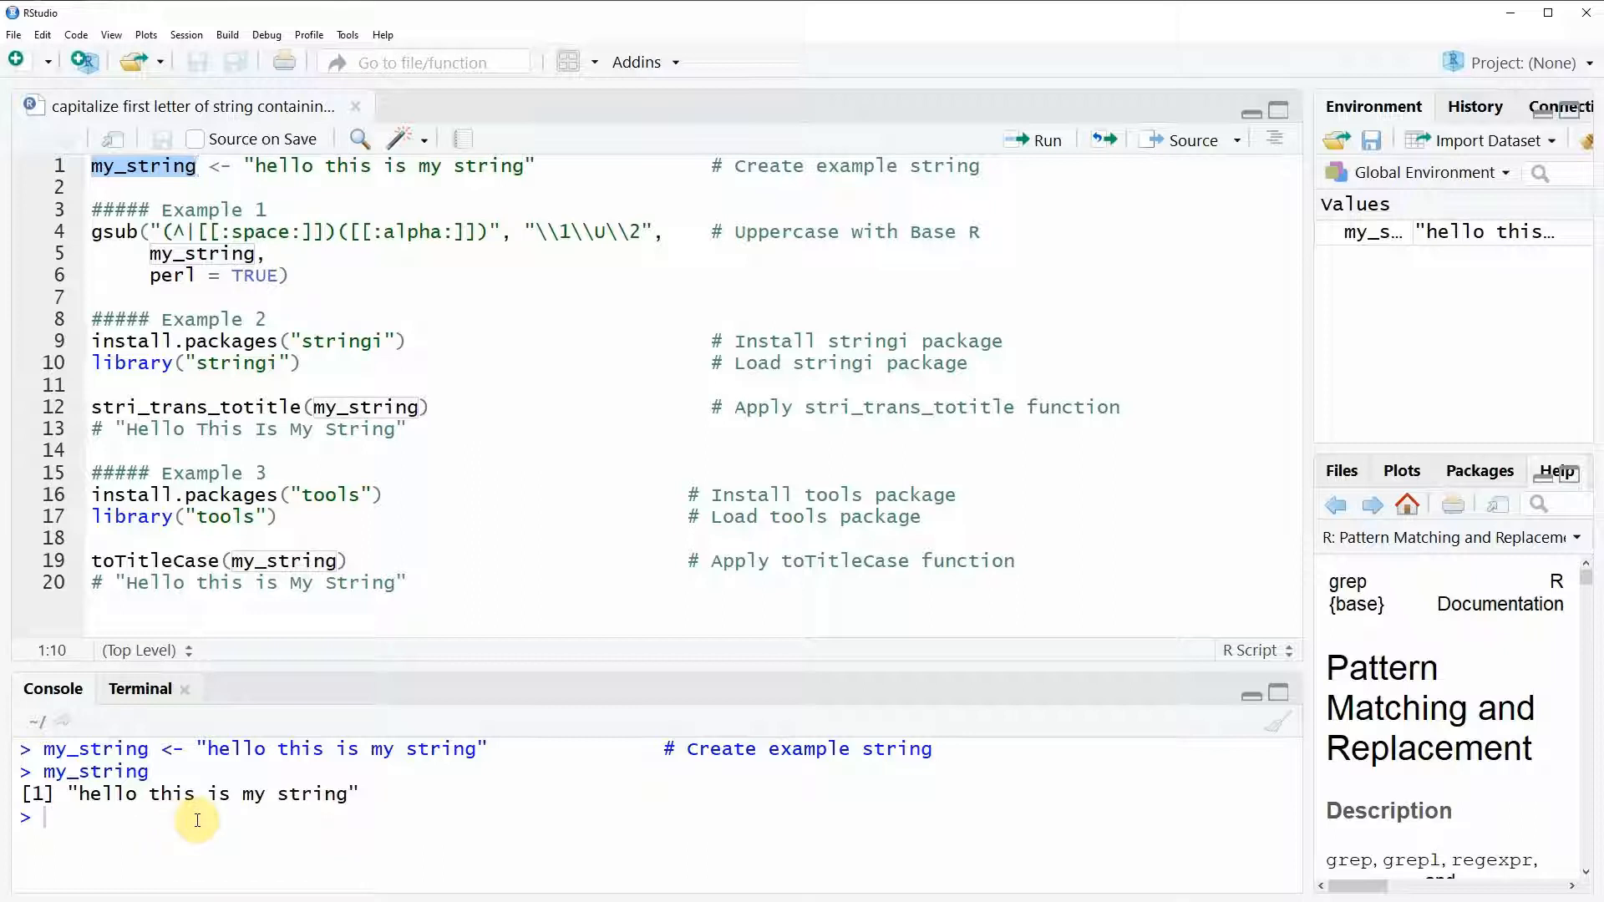
pyautogui.moveTo(82, 794); pyautogui.dragTo(230, 794)
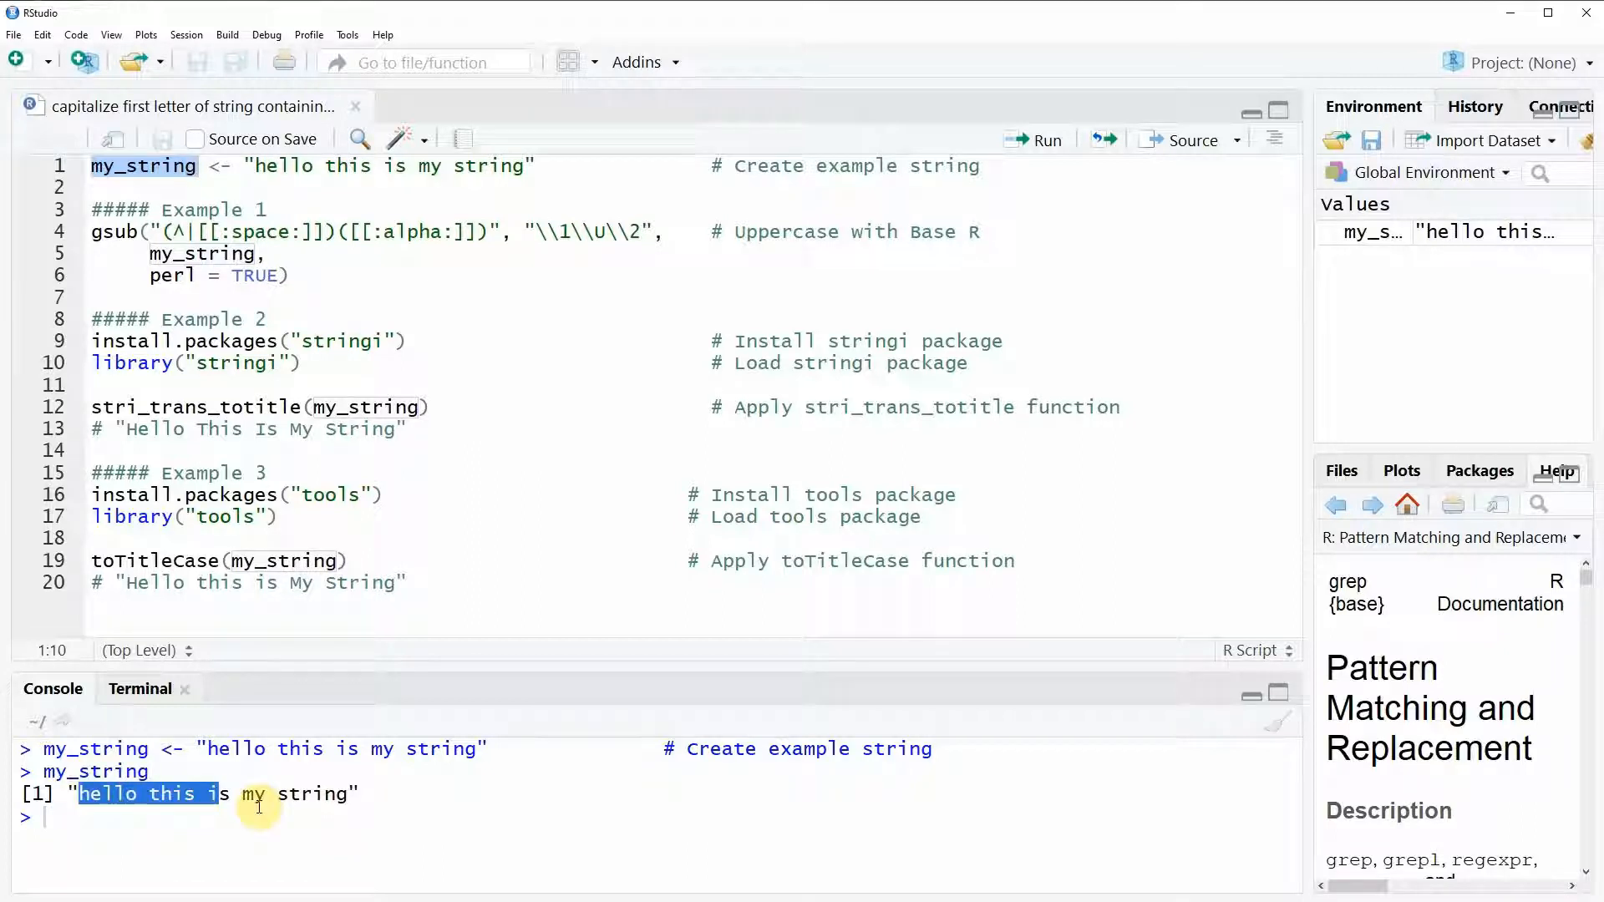
pyautogui.moveTo(258, 794); pyautogui.dragTo(357, 793)
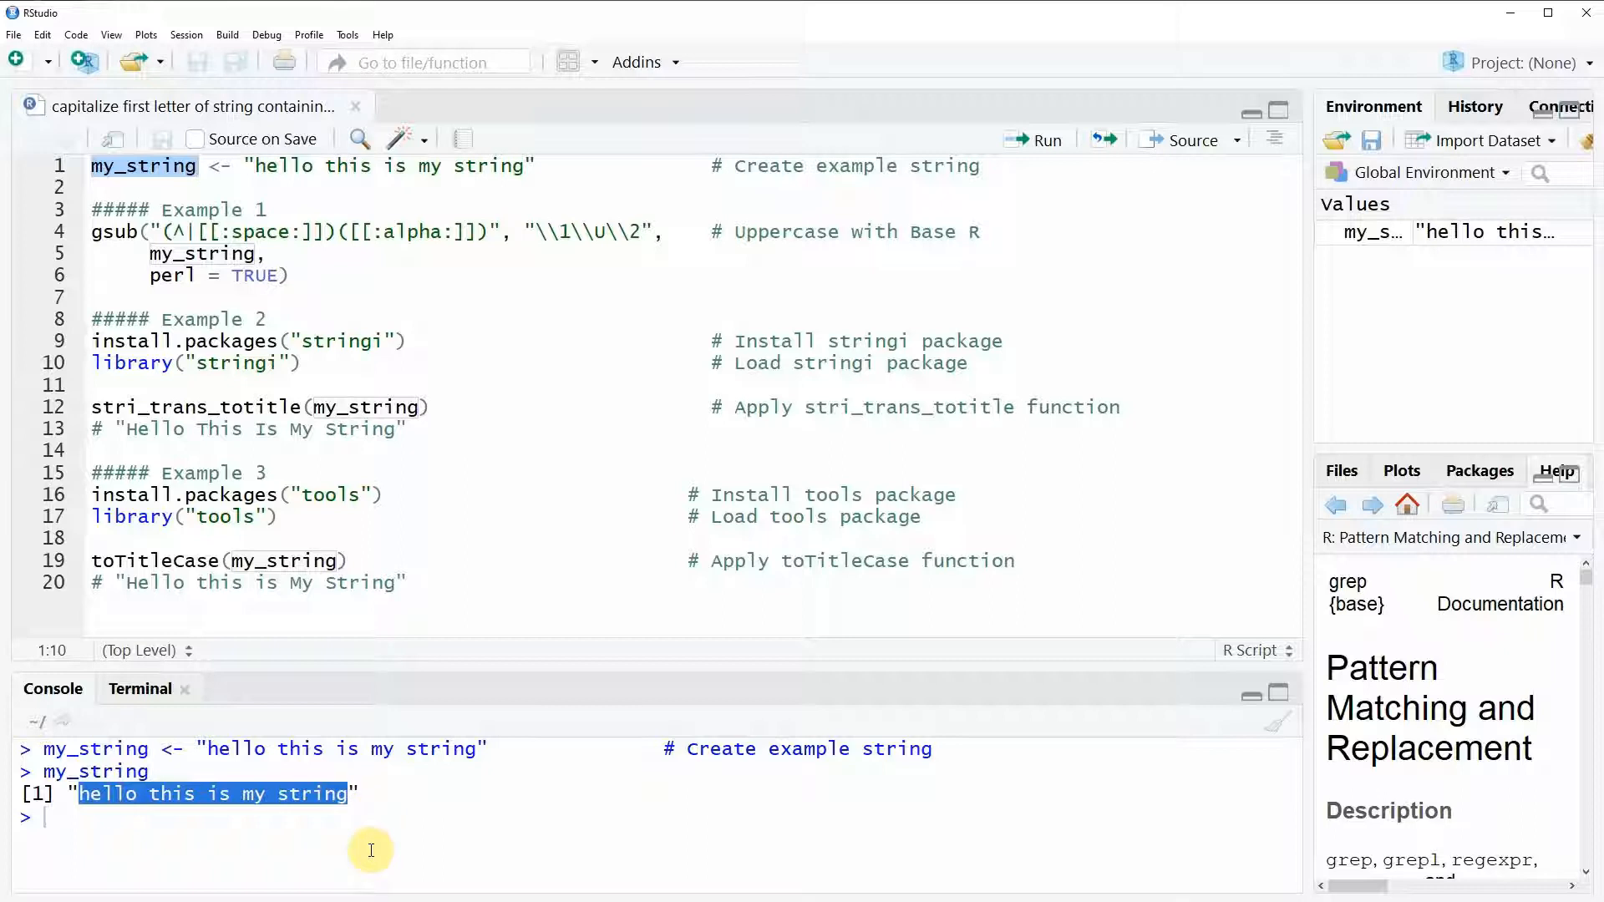
pyautogui.click(92, 803)
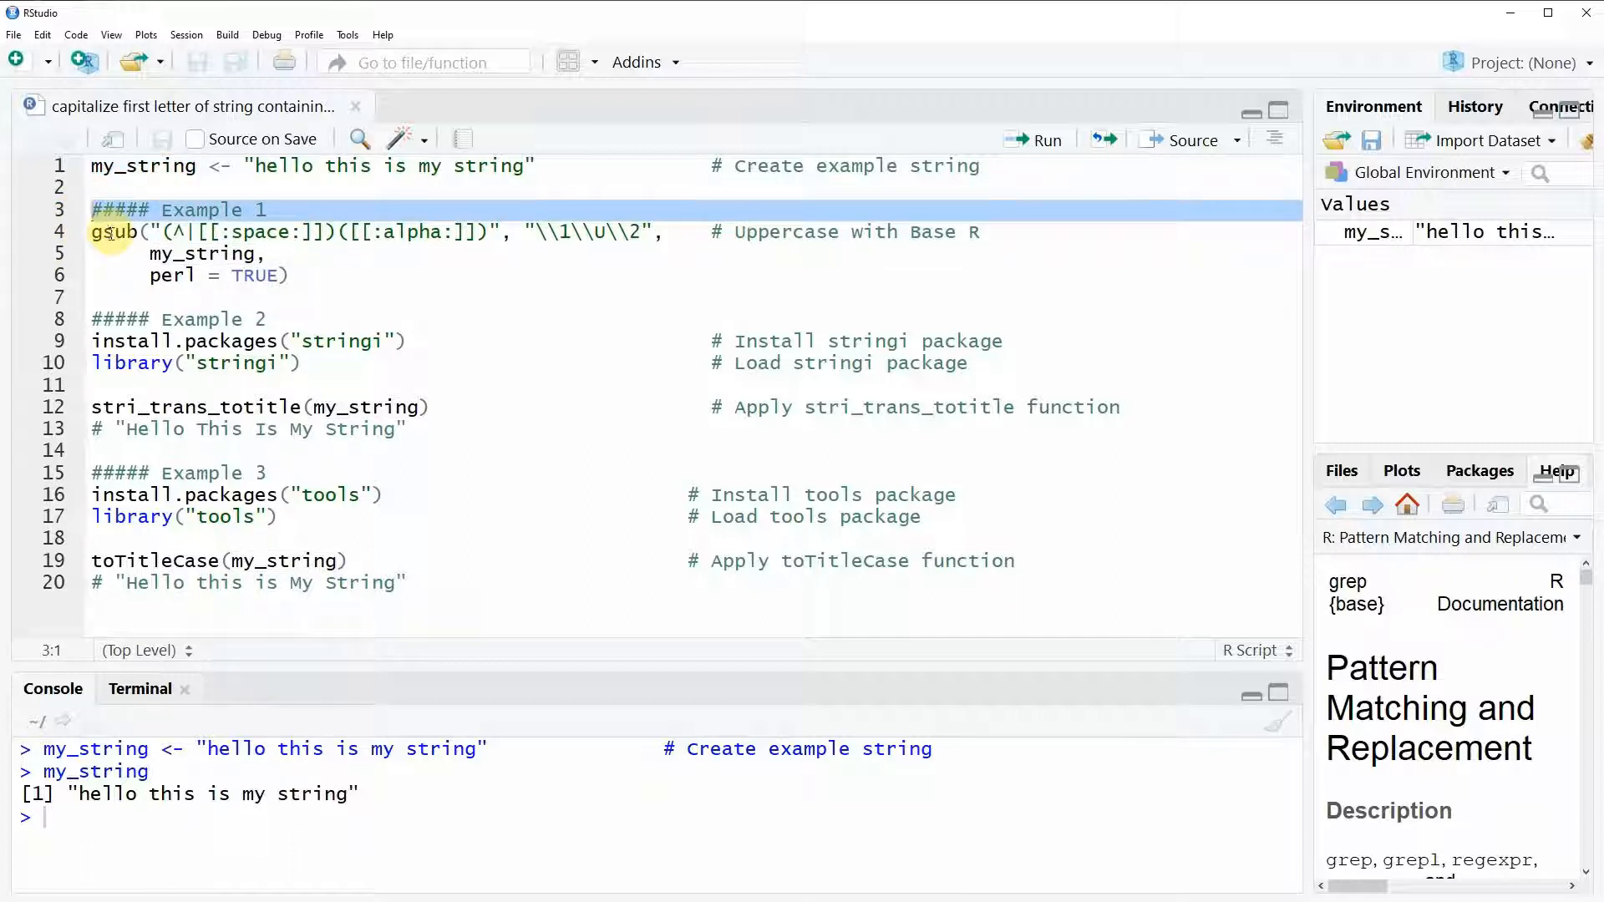
# Step: Run the gsub call on lines 4–6, returning 'Hello This Is My String'
pyautogui.click(128, 232)
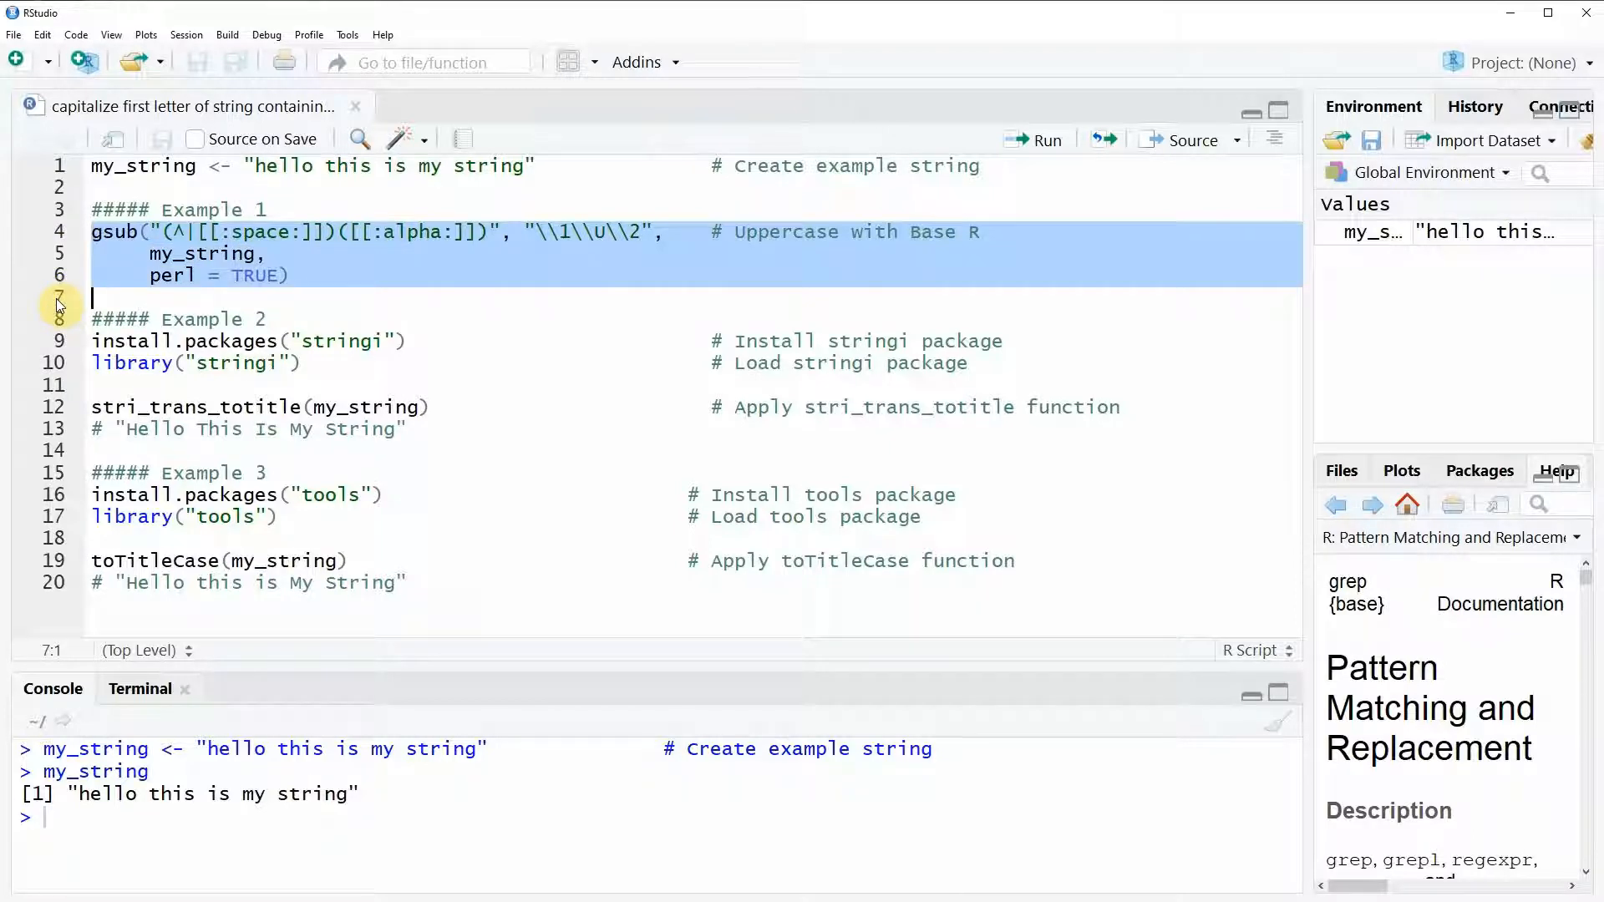
pyautogui.click(1034, 140)
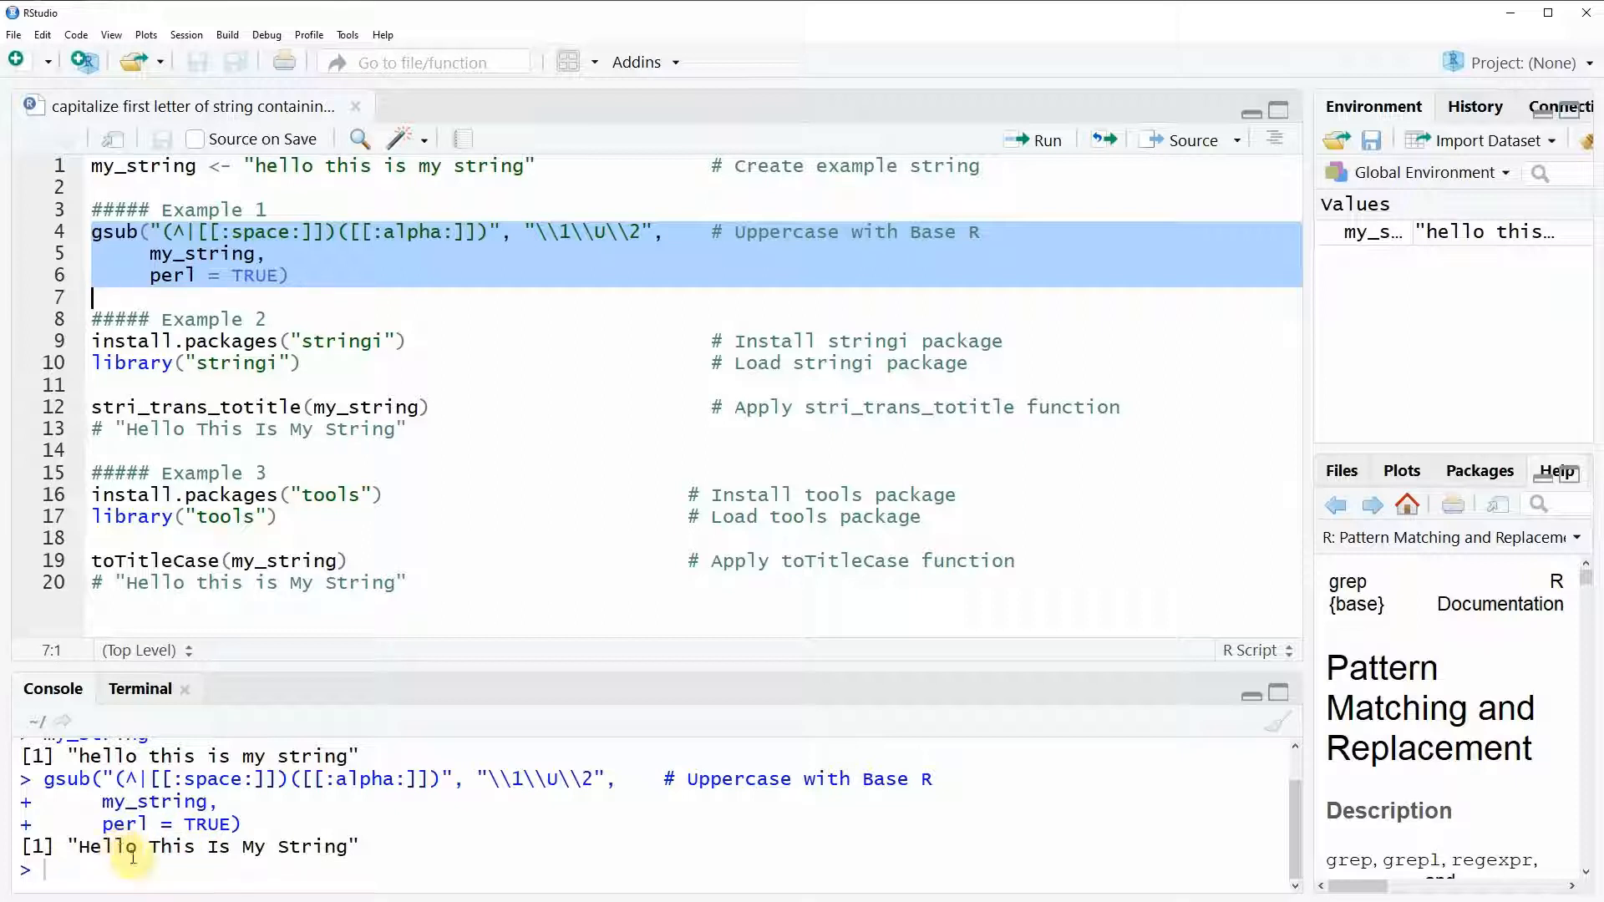
pyautogui.moveTo(143, 847)
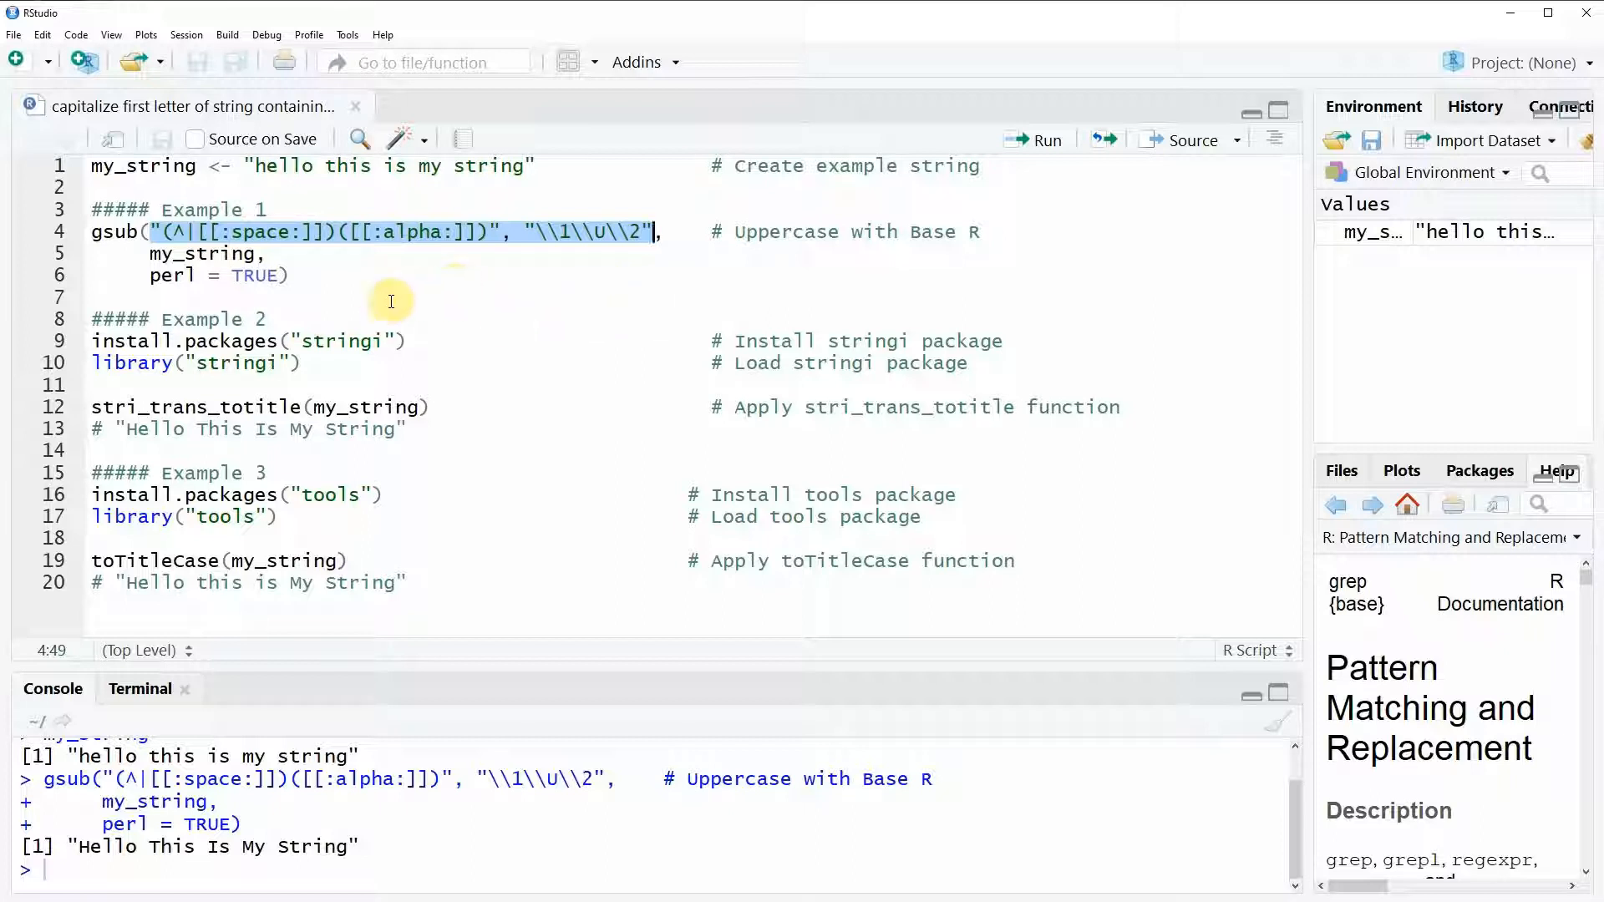
pyautogui.moveTo(268, 320)
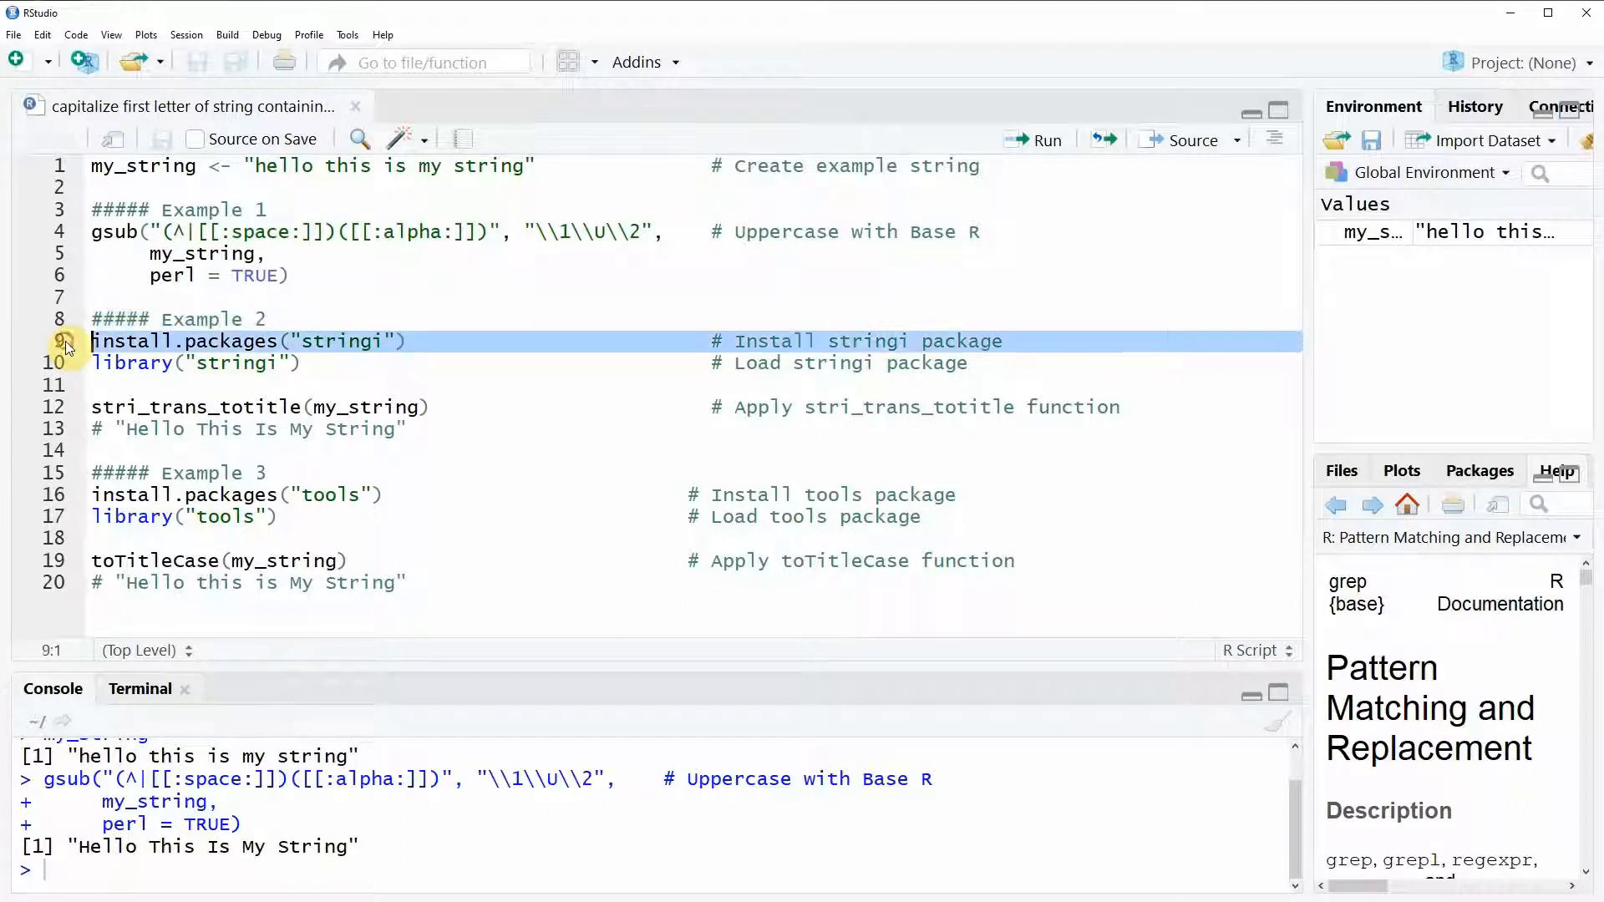
# Step: Load stringi, run stri_trans_totitle(my_string), then load the tools package
pyautogui.moveTo(91, 340); pyautogui.dragTo(91, 385)
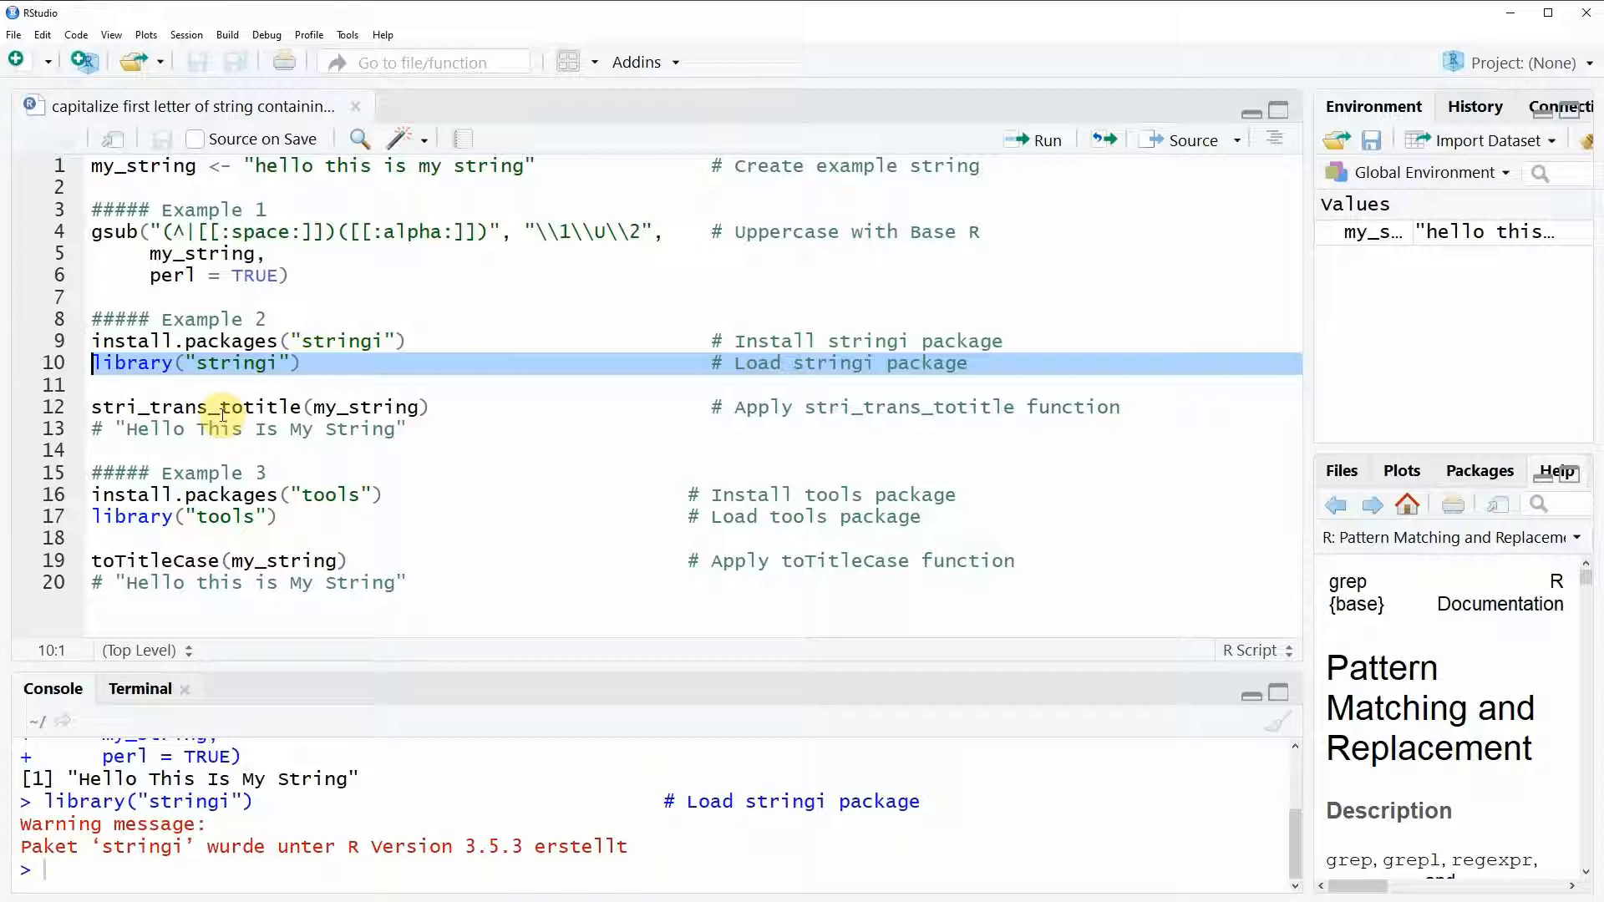
pyautogui.doubleClick(197, 406)
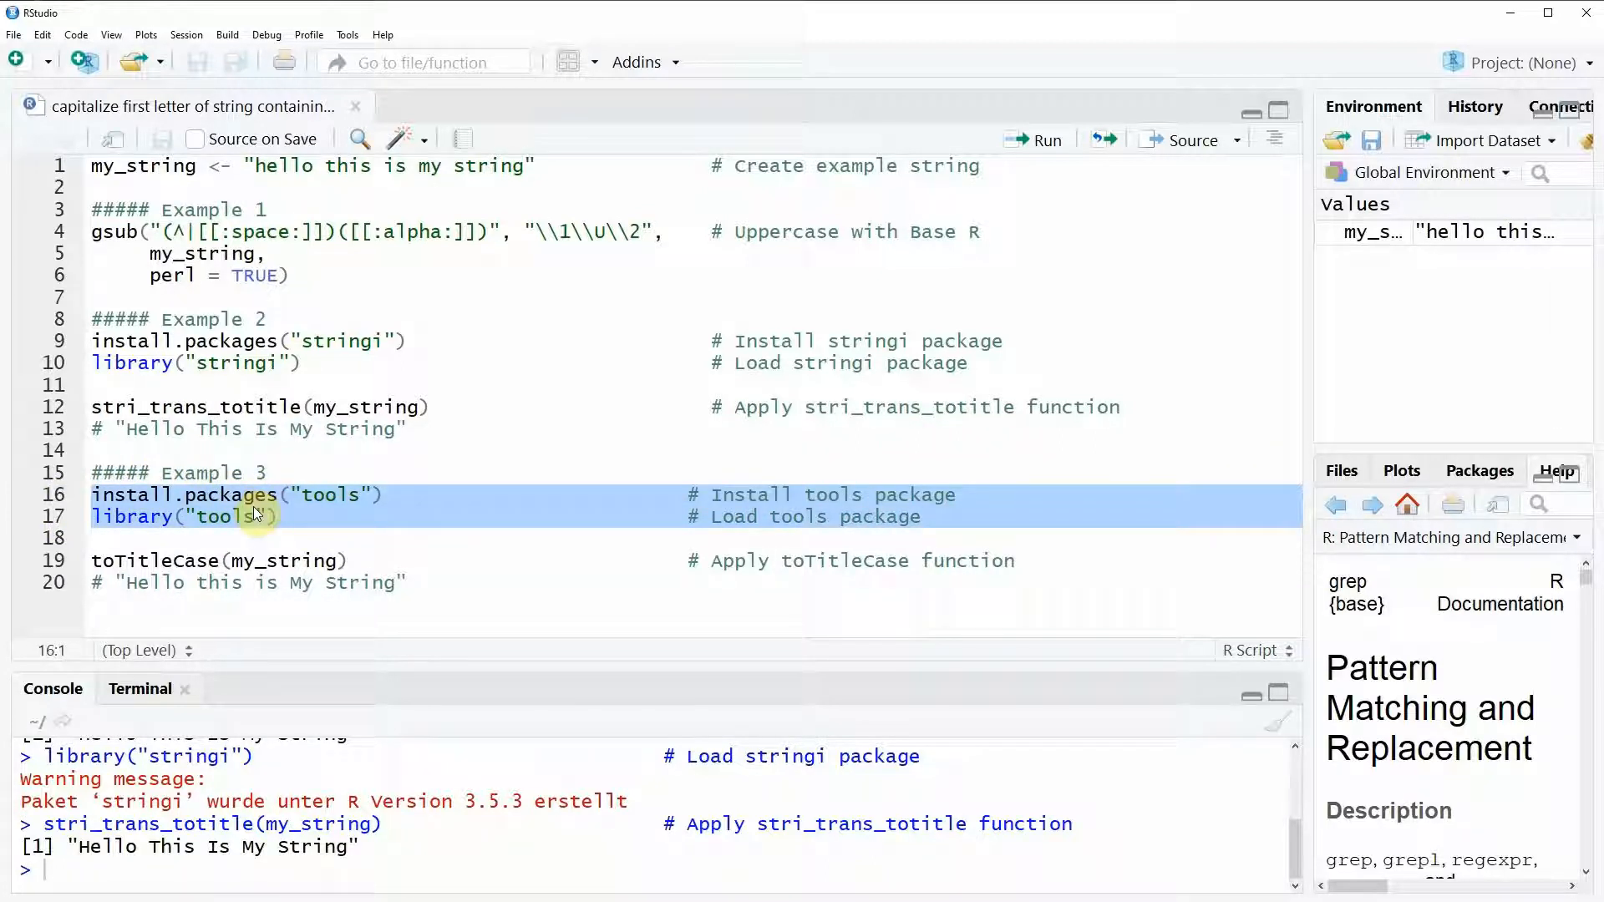
pyautogui.click(164, 516)
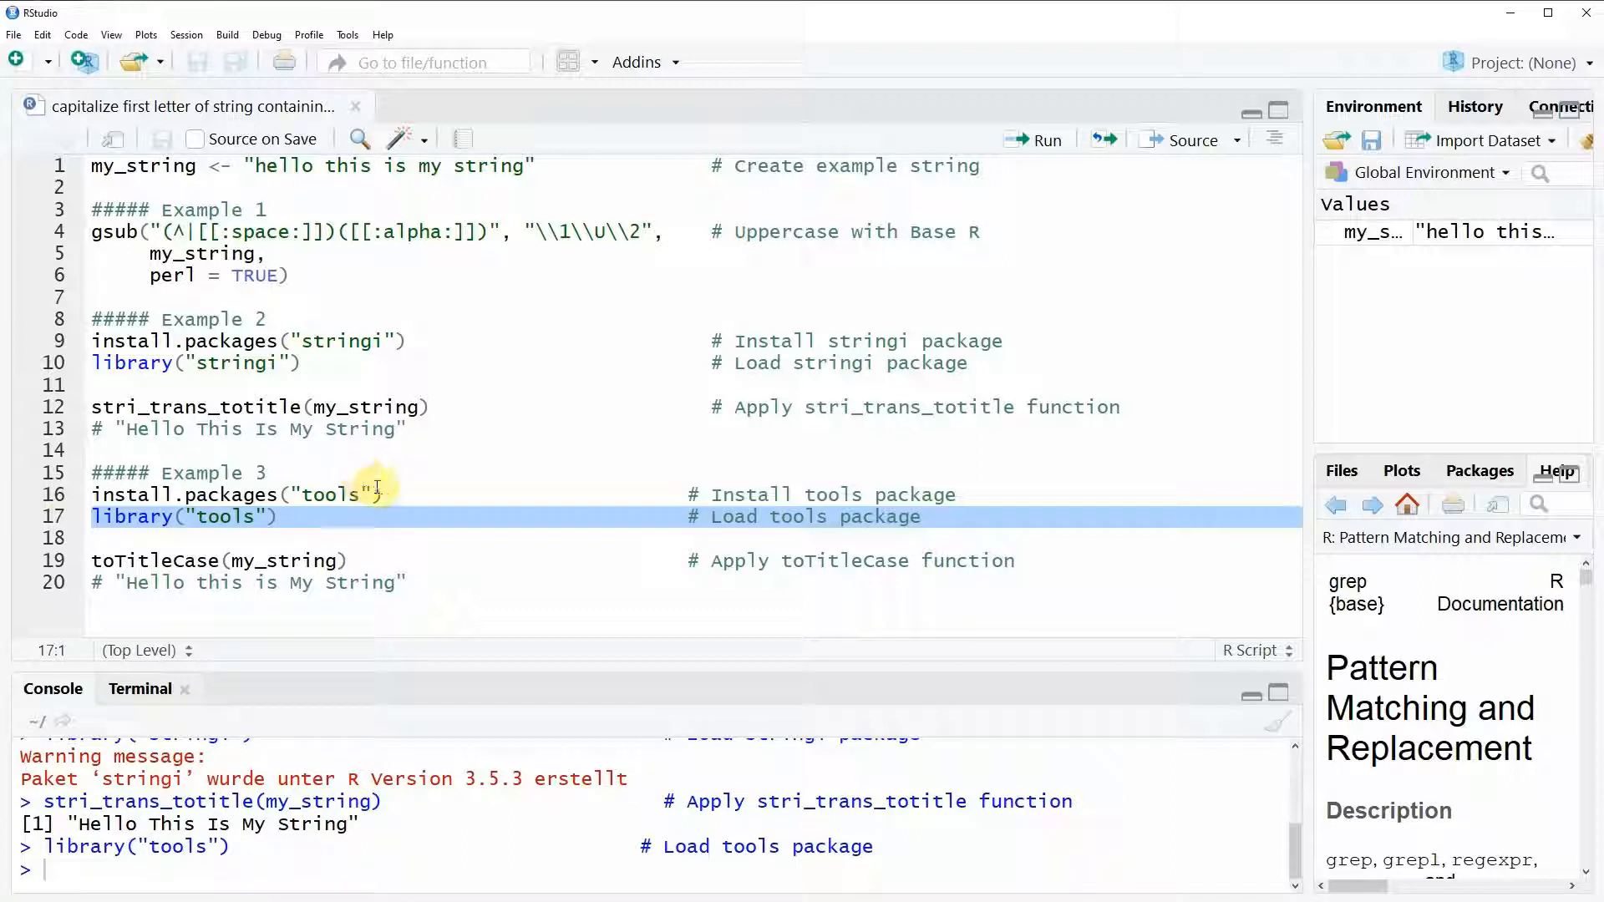
pyautogui.moveTo(383, 479)
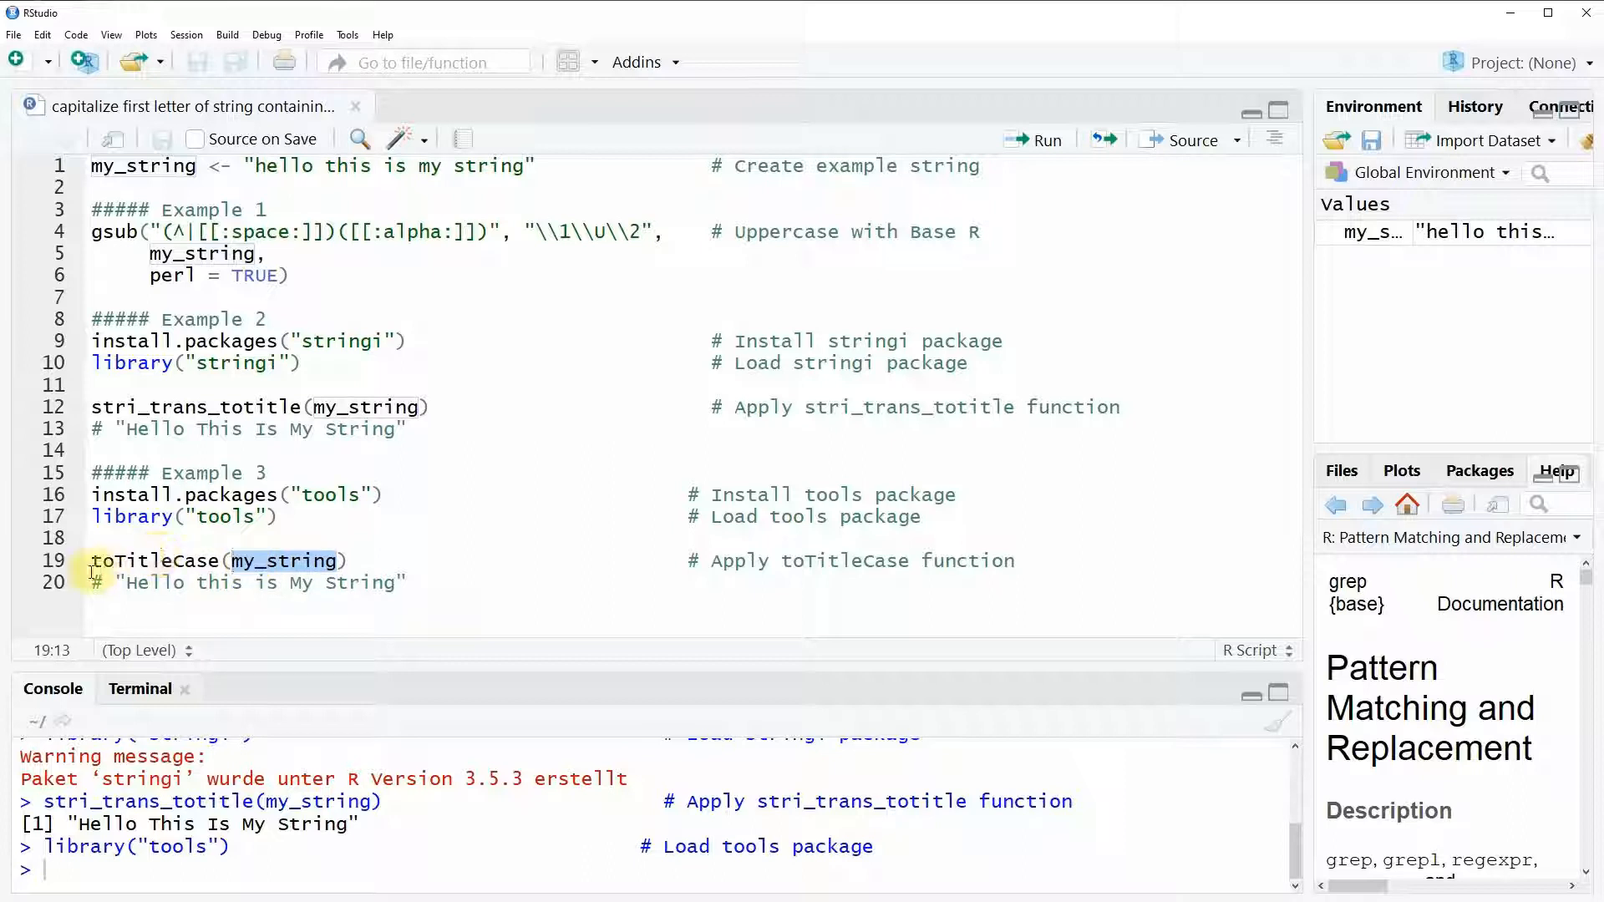
# Step: Run toTitleCase(my_string) on line 19, returning 'Hello this is My String'
pyautogui.click(1034, 140)
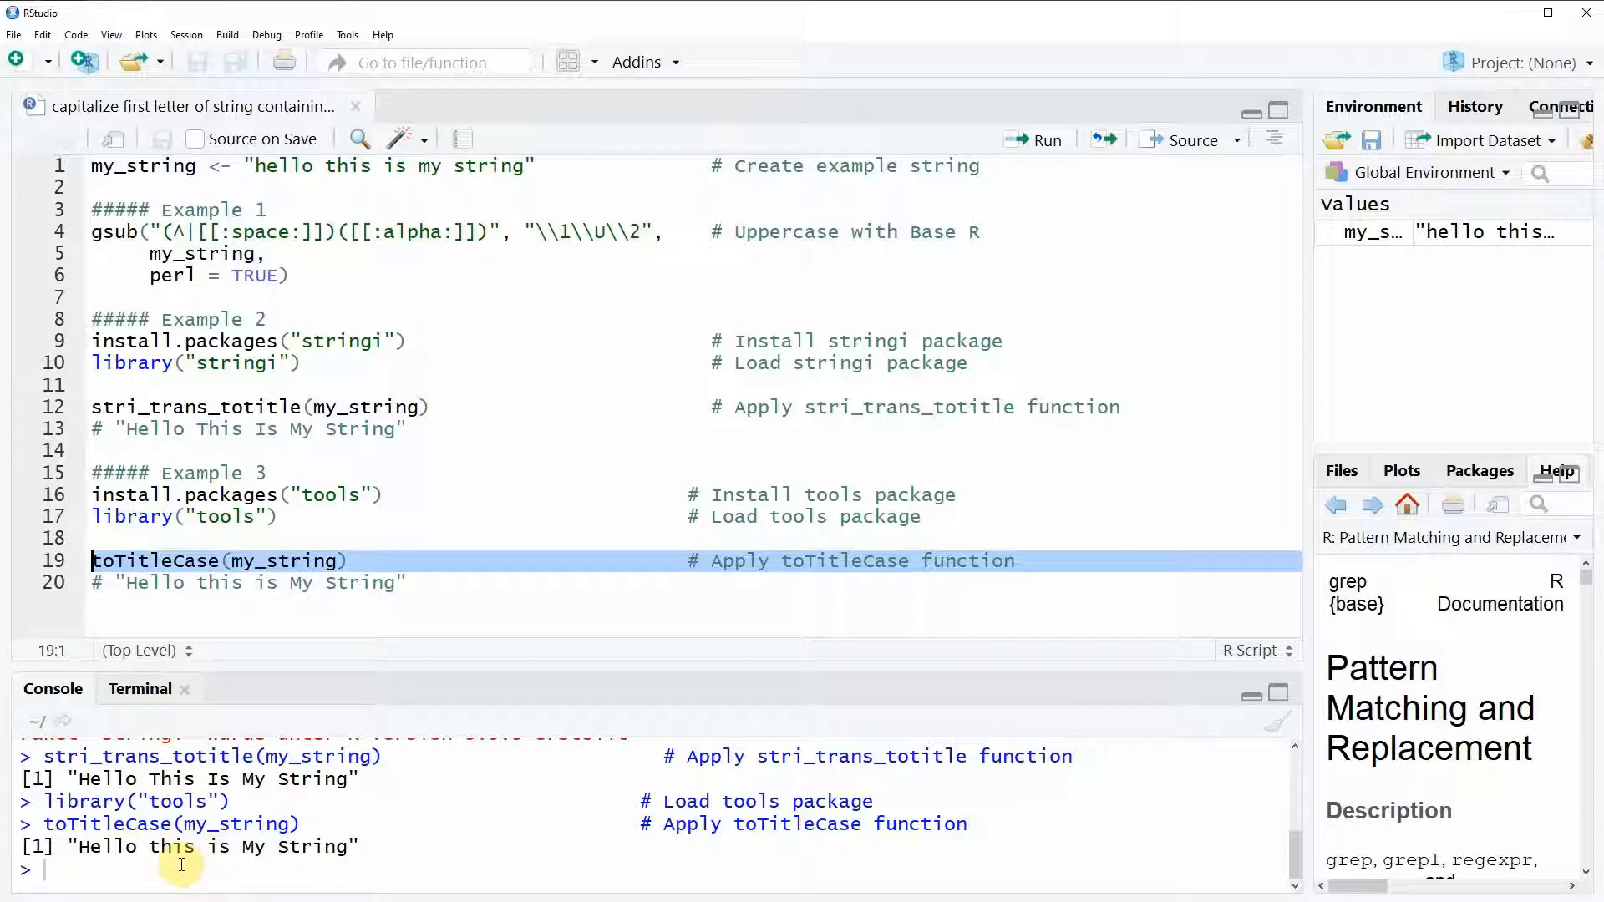
pyautogui.moveTo(290, 854)
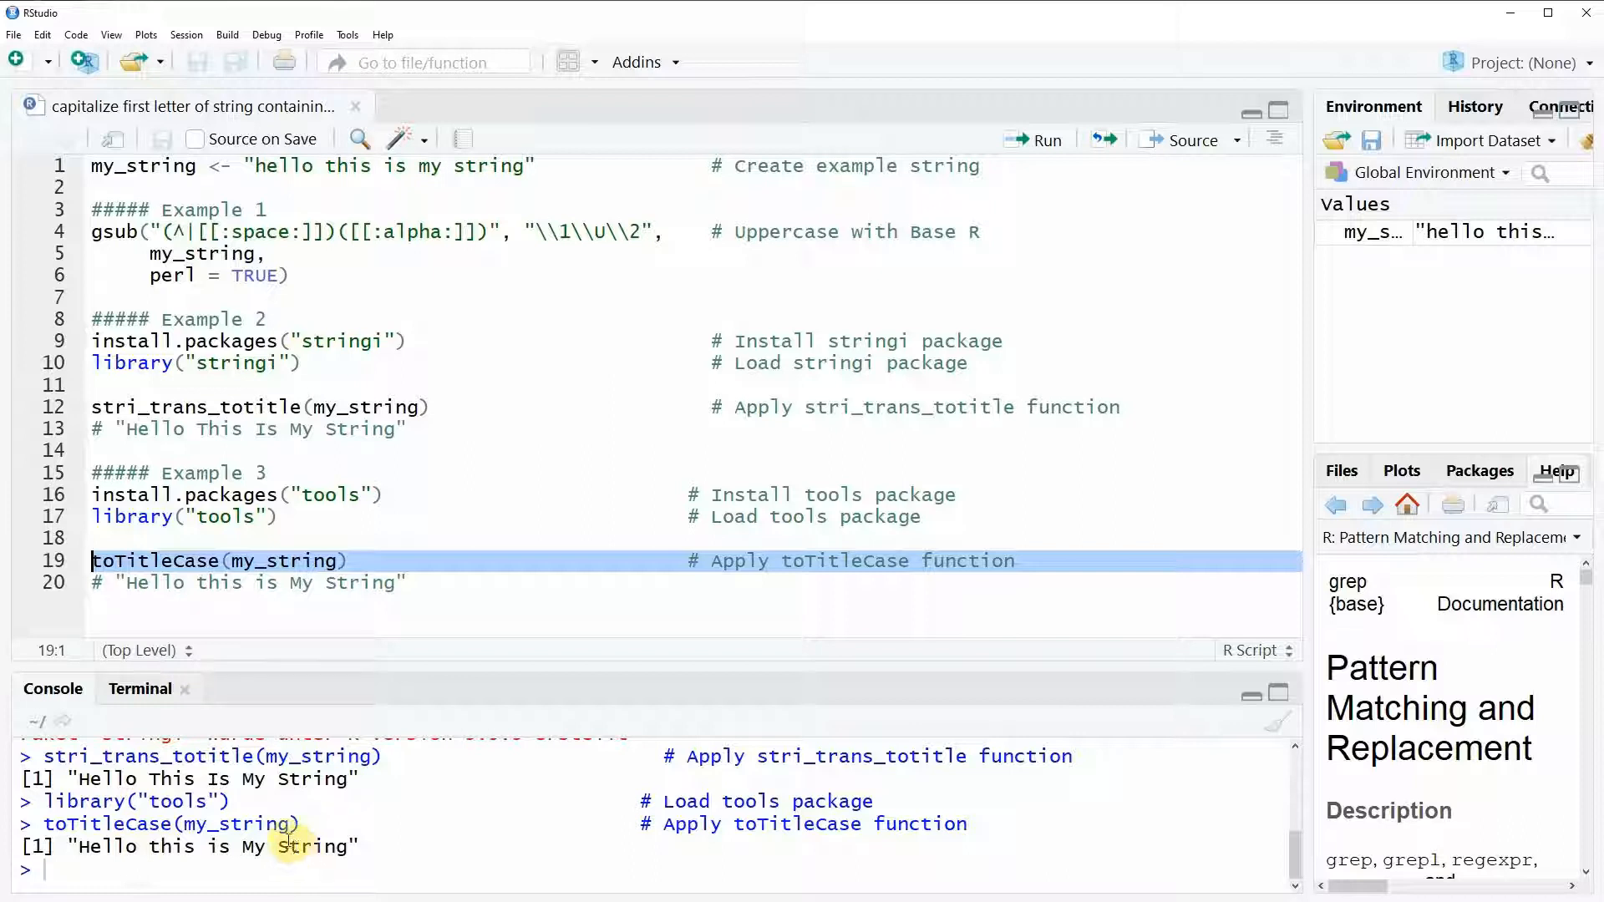
pyautogui.moveTo(158, 860)
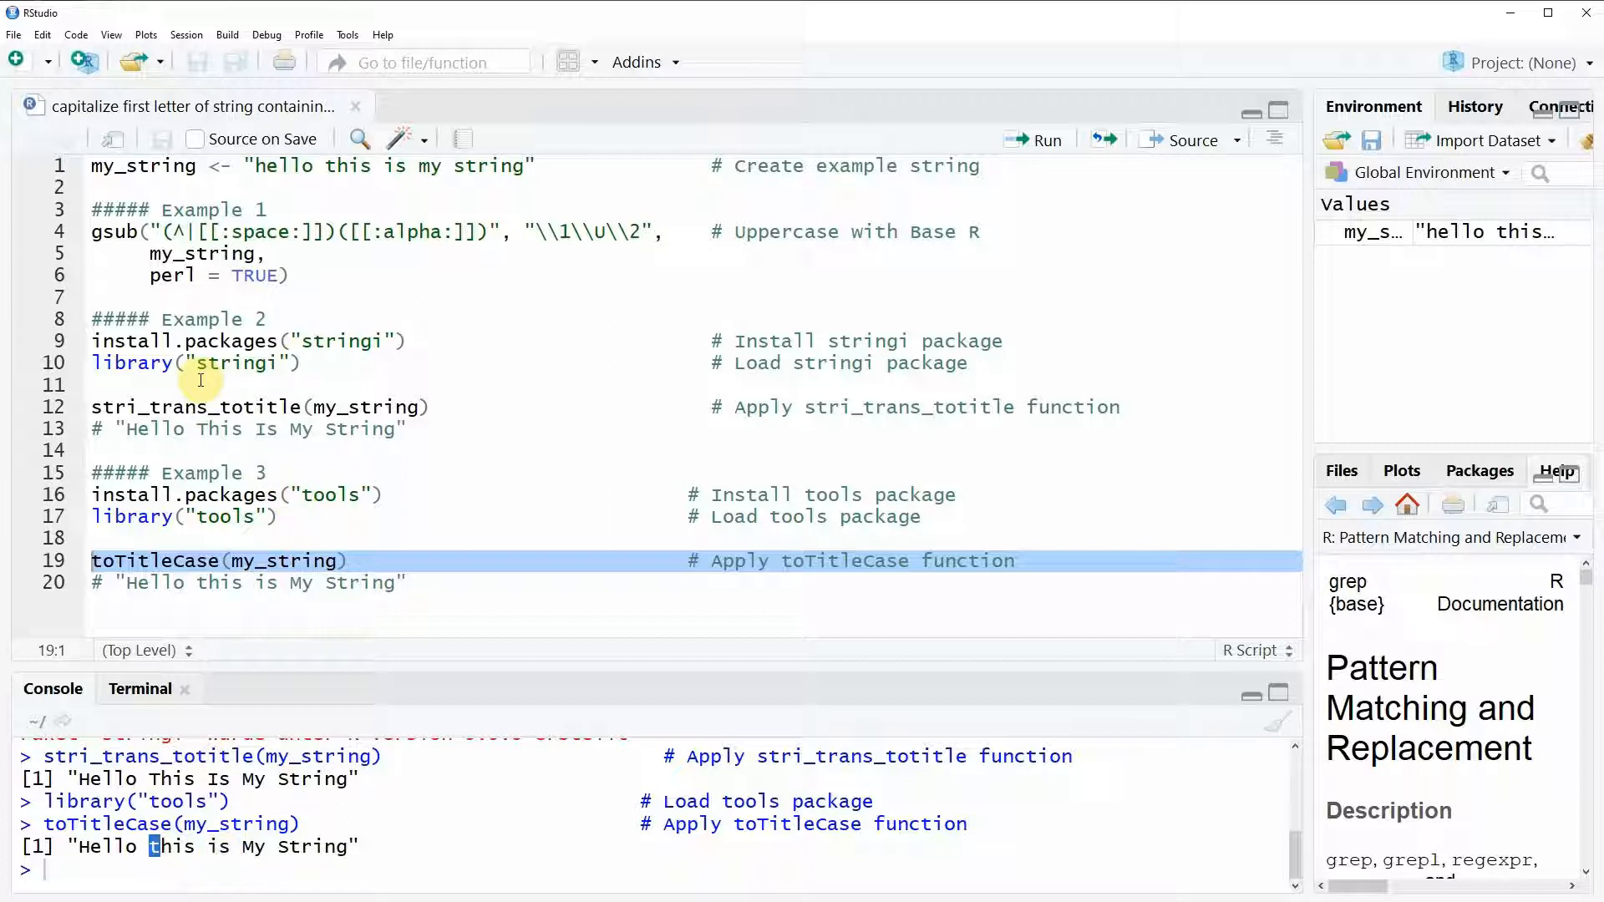
pyautogui.moveTo(227, 370)
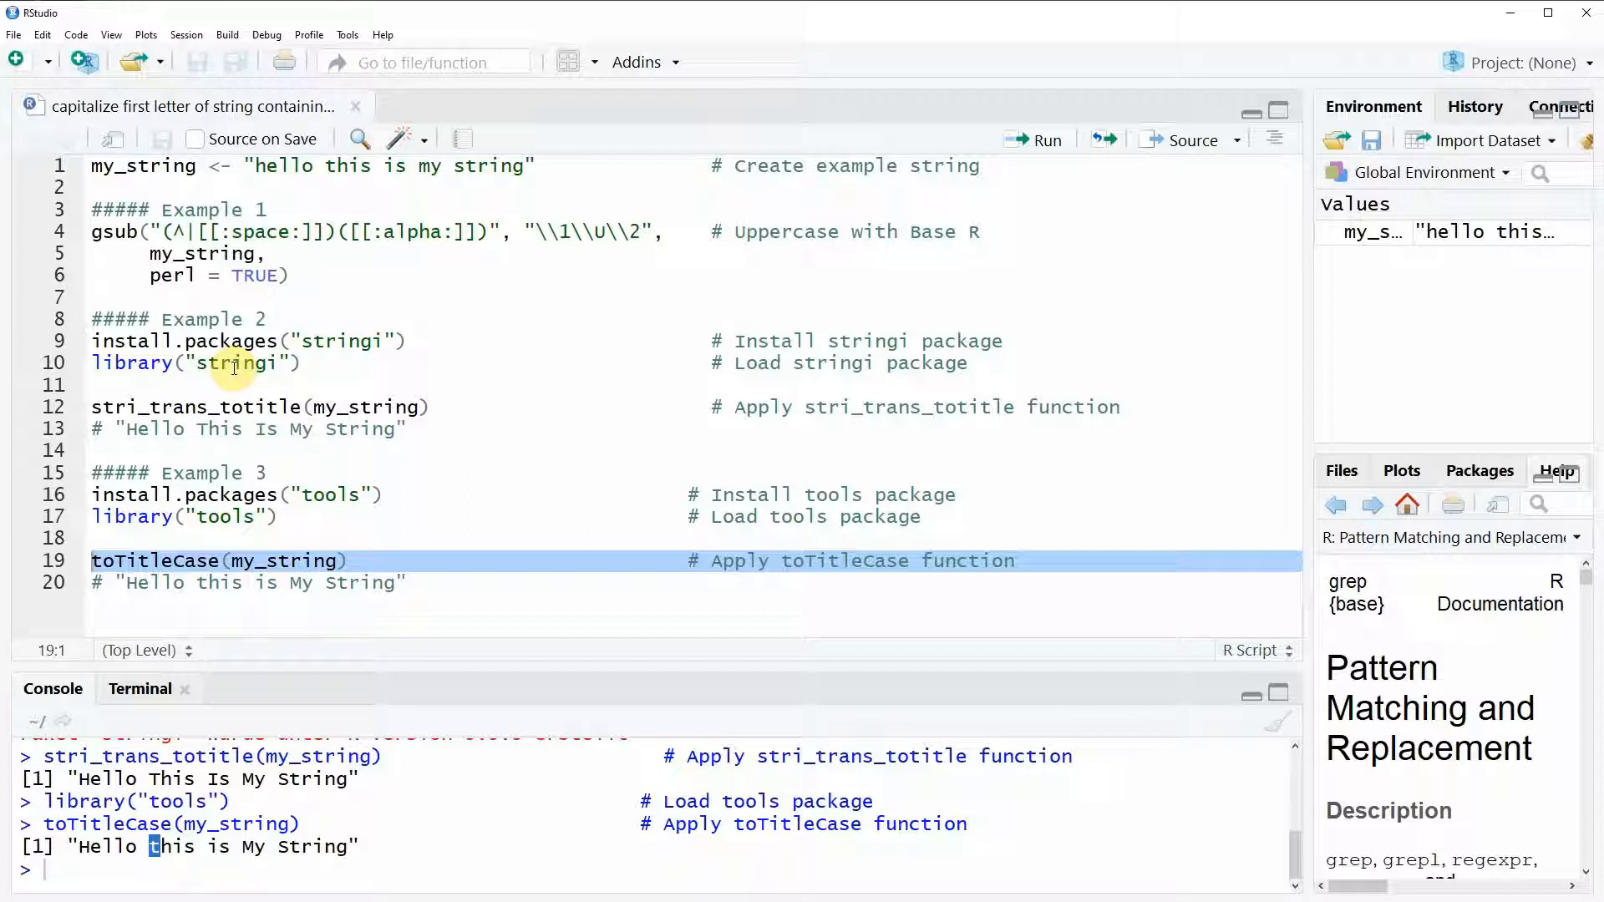
pyautogui.moveTo(332, 538)
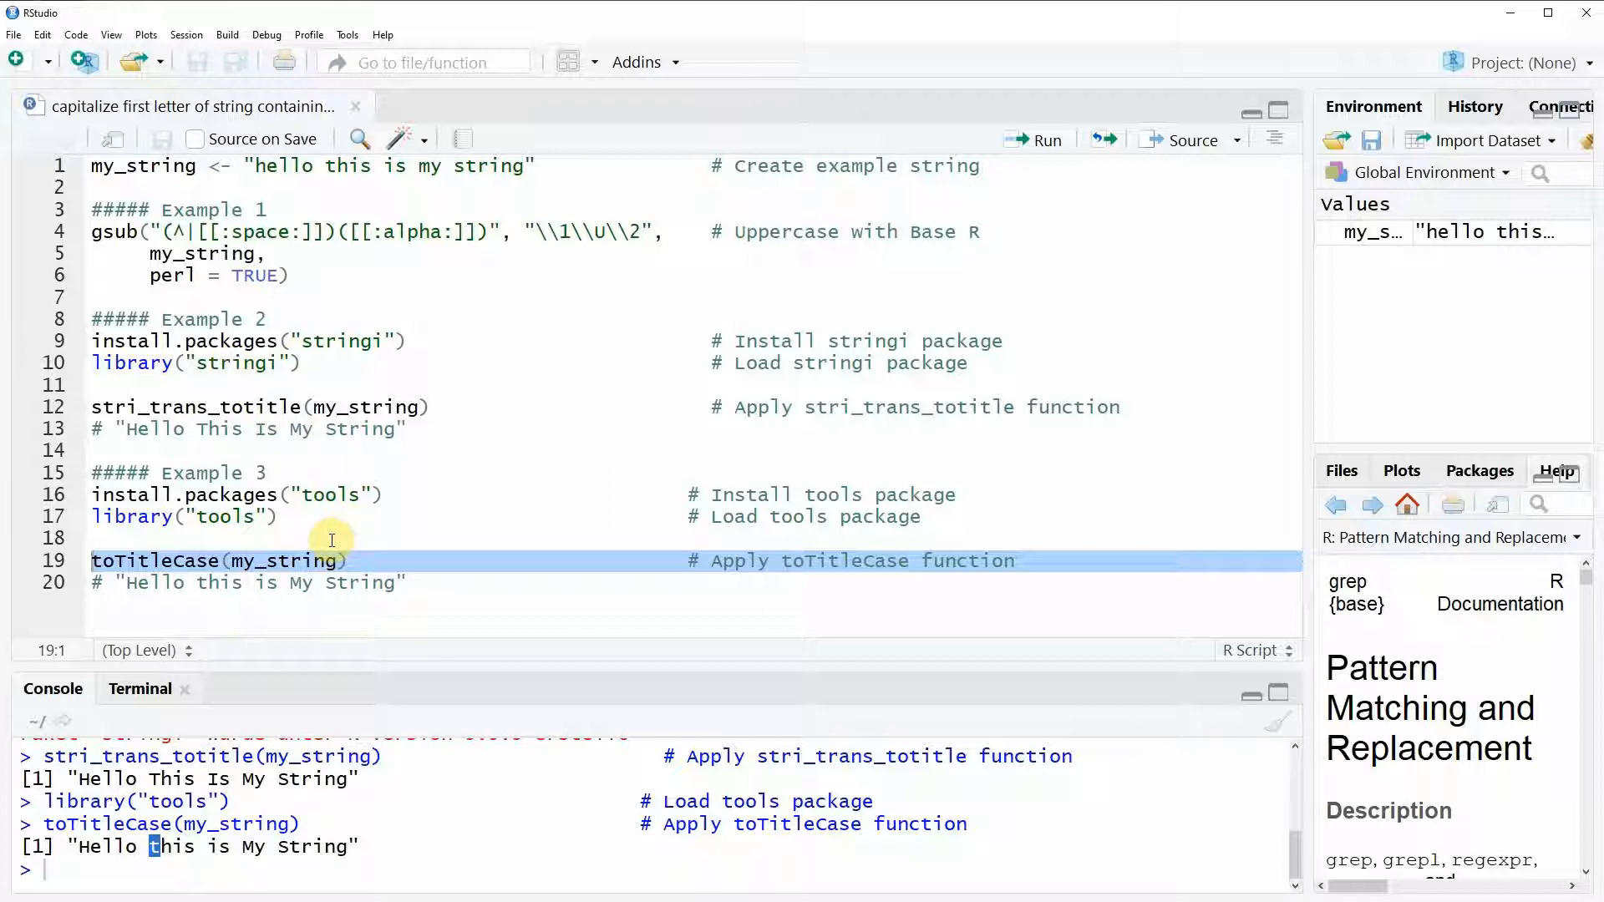
pyautogui.moveTo(332, 552)
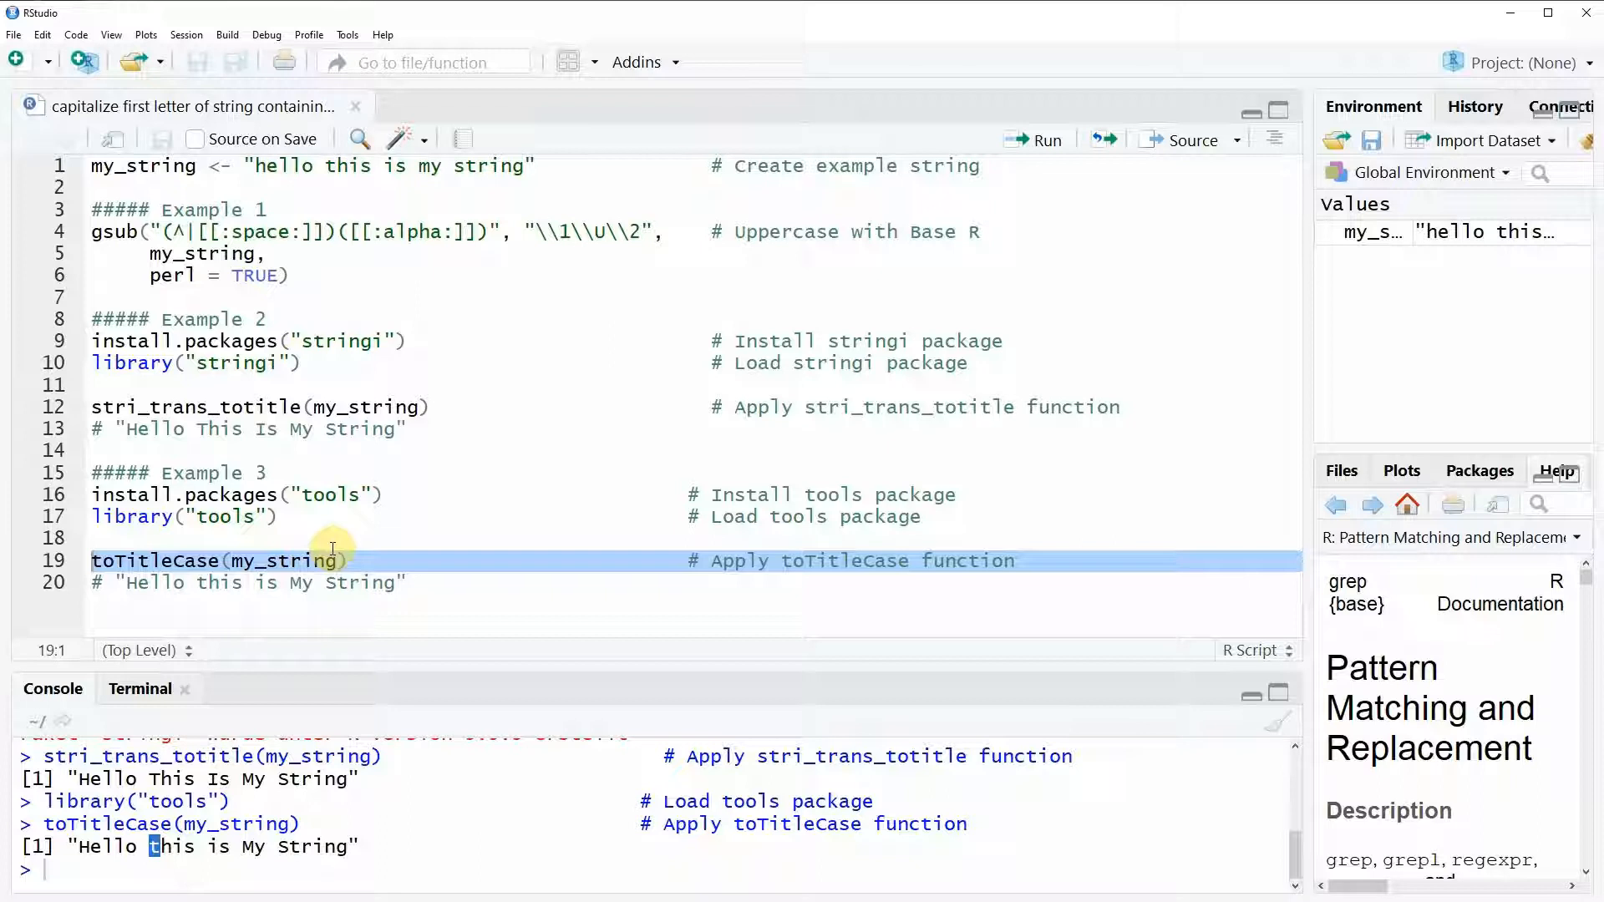